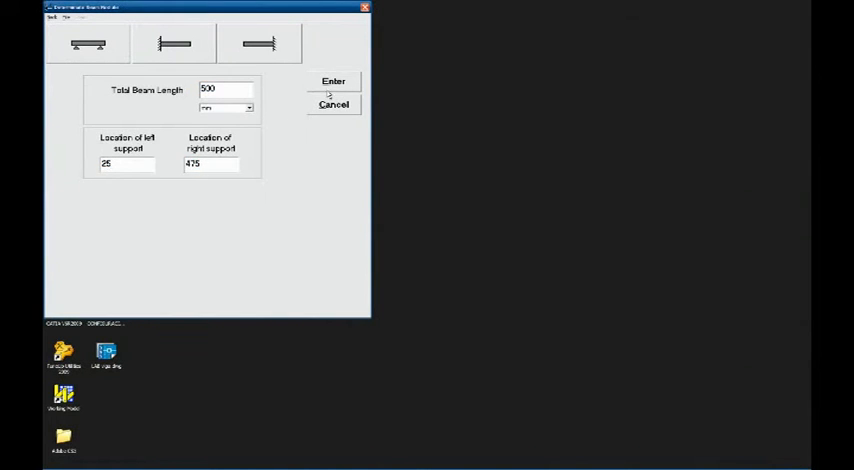
Define the 500 mm beam with supports at 25/475 and a 2000 N load at 250 mm
left_click(333, 81)
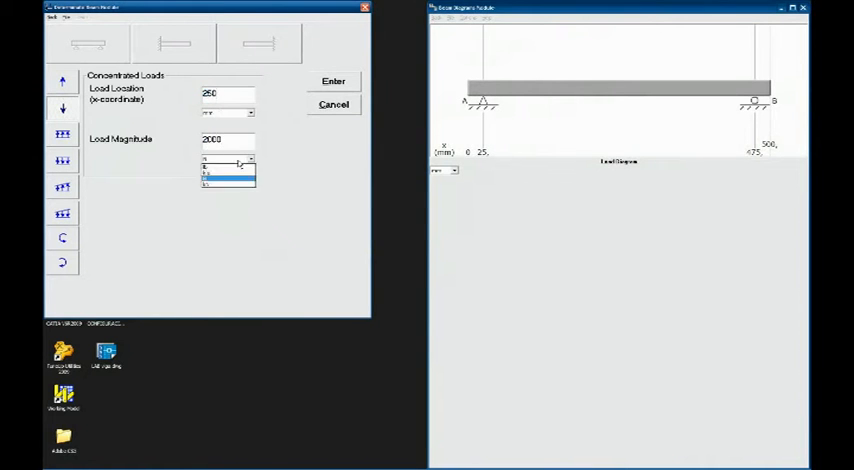
left_click(333, 81)
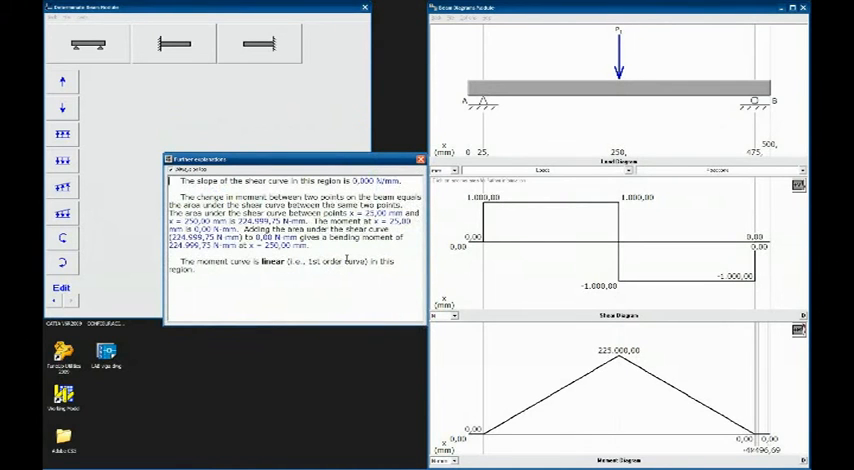
Show the slope and deflection diagrams, then return to shear and moment diagrams
left_click(470, 19)
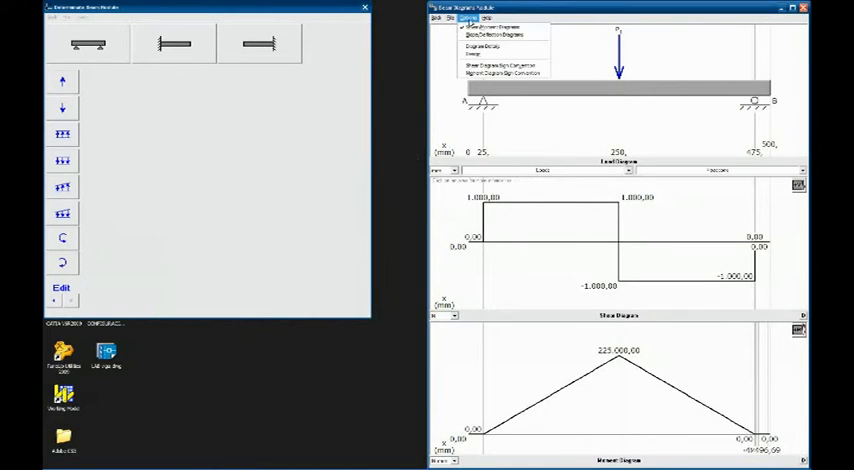
left_click(495, 35)
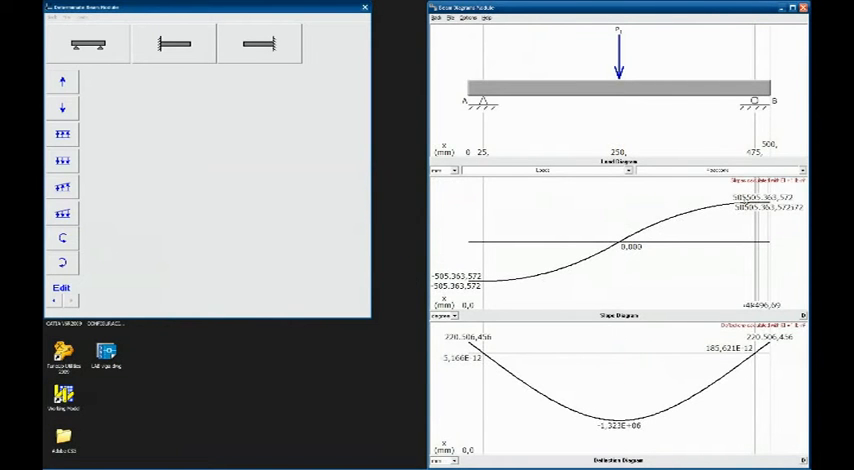
left_click(465, 18)
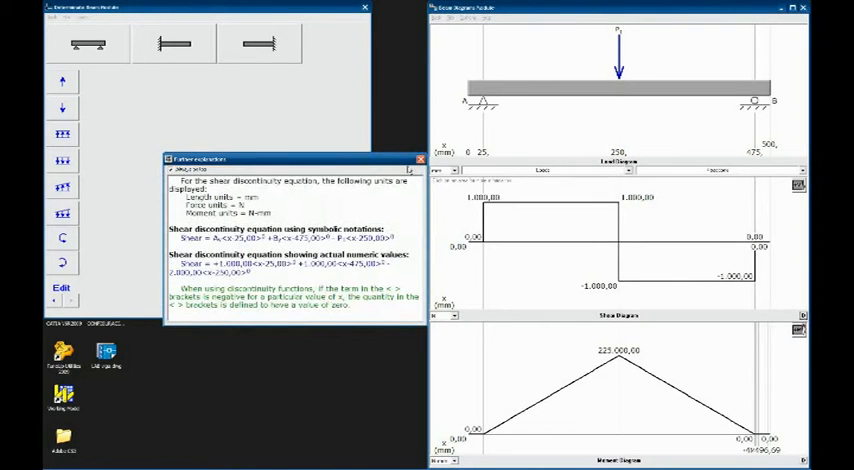
left_click(420, 159)
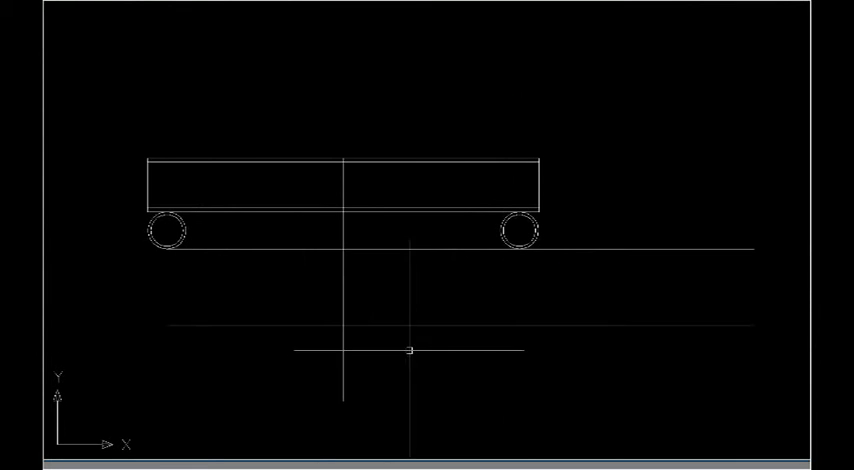
Bring up the context menu on the beam drawing while preparing the ACIS export
right_click(408, 352)
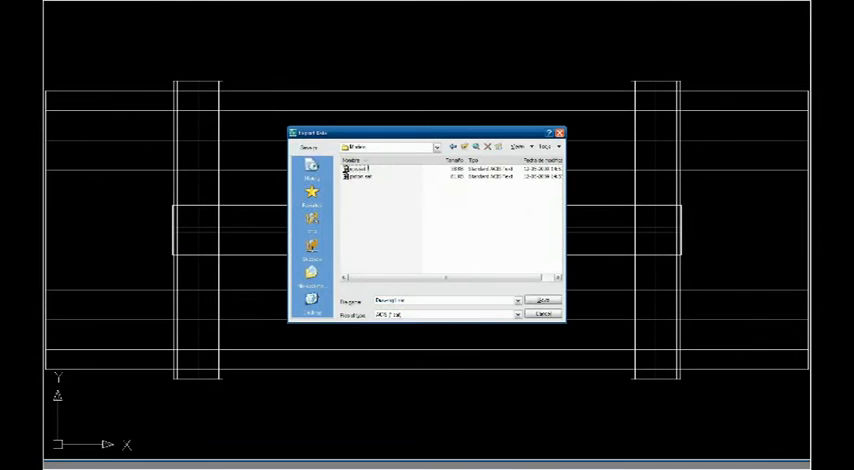
Save the ACIS (*.sat) export and select all beam parts to include
left_click(357, 167)
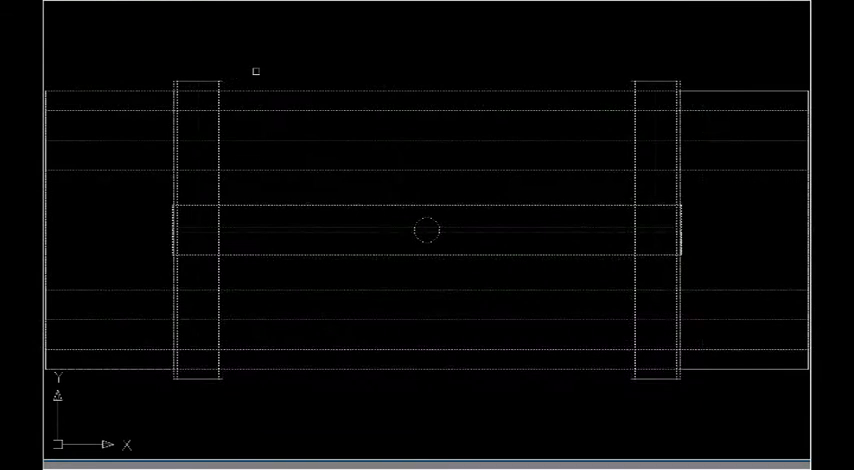
left_click(69, 5)
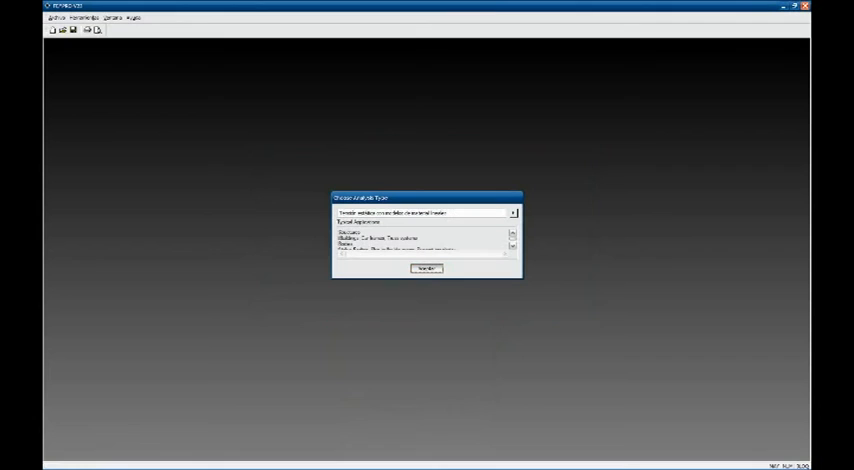
Choose and confirm Linear Static Stress as the analysis type
left_click(426, 268)
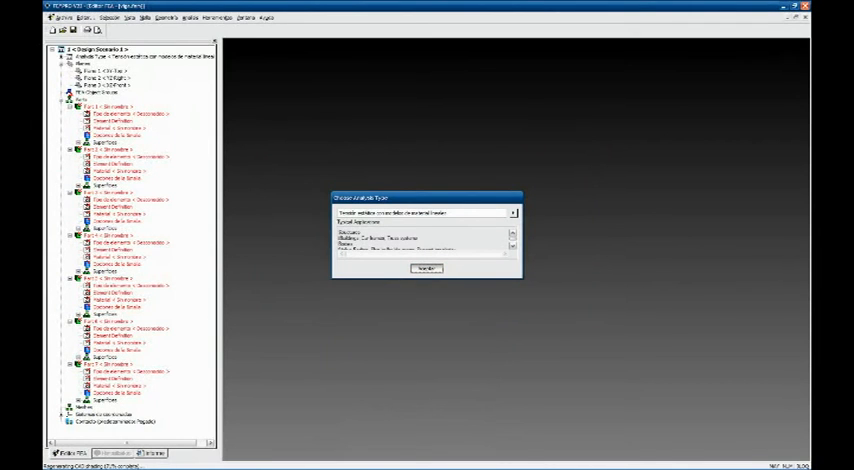
left_click(426, 268)
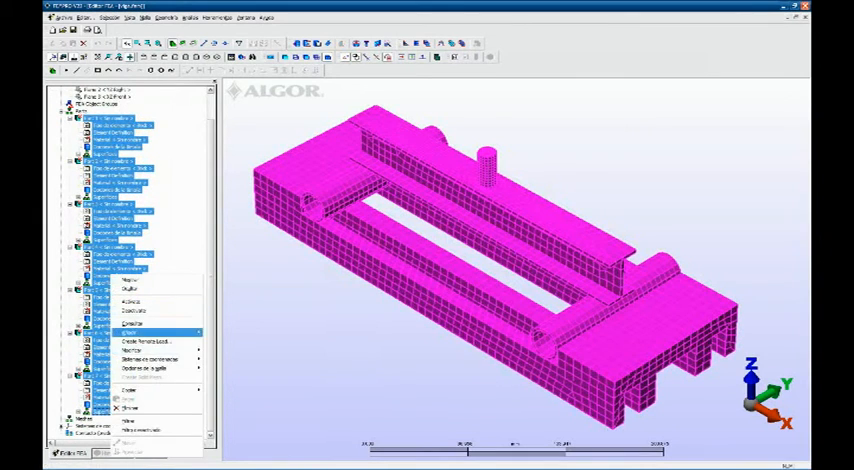
Assign ASTM A36 Steel (bar) as the material of all selected parts
left_click(130, 332)
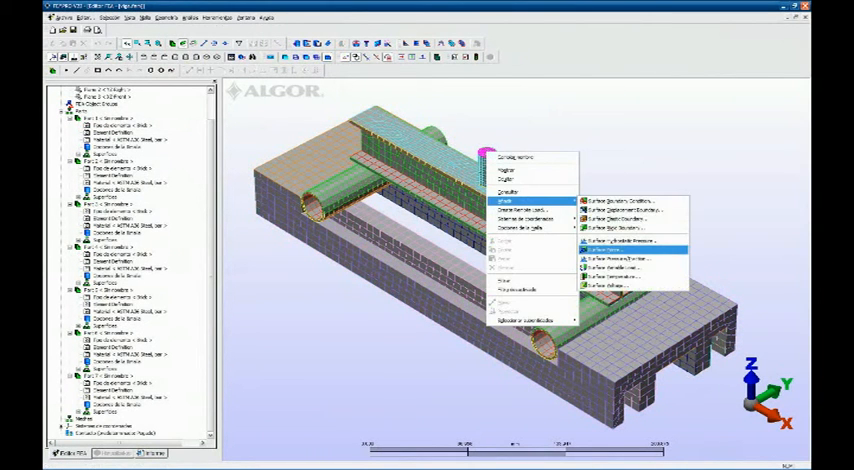
Add a 2000 N surface force in direction Z = -1 on the post top
left_click(617, 250)
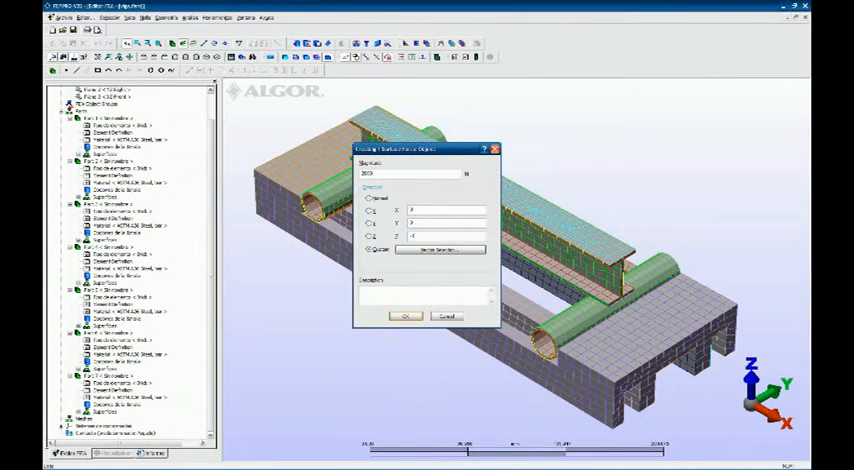
left_click(405, 316)
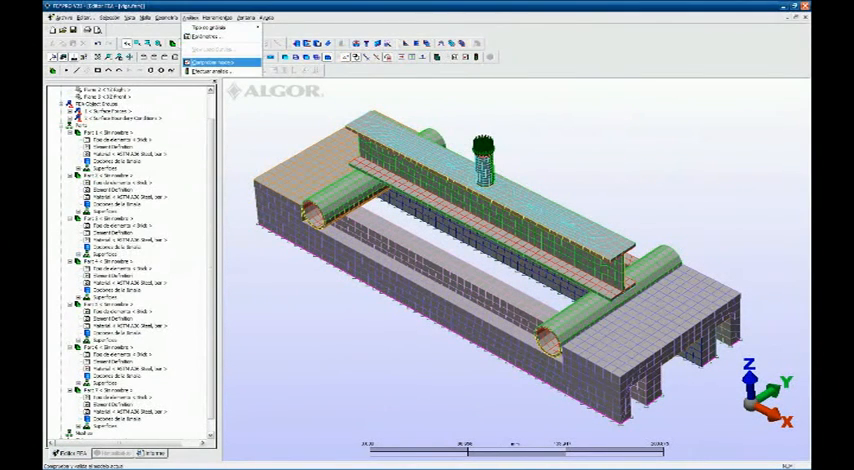
Run Comprobar modelo to check the loaded beam model for errors
left_click(212, 62)
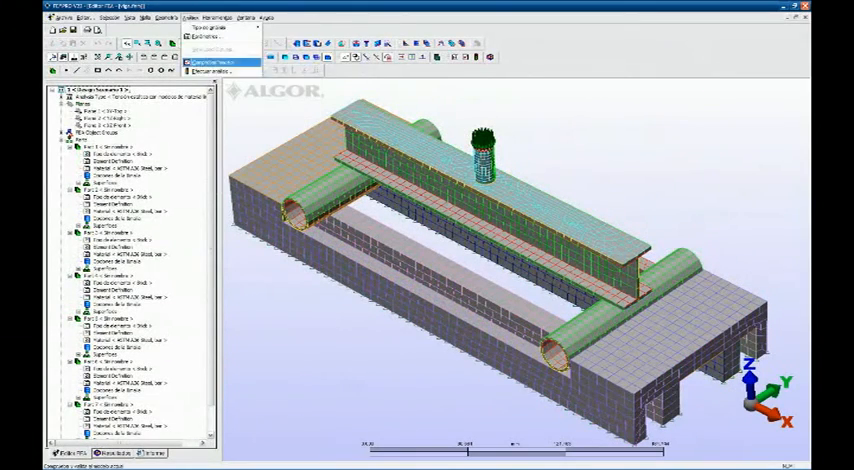
Run the analysis, then close the node stress results readout
left_click(208, 63)
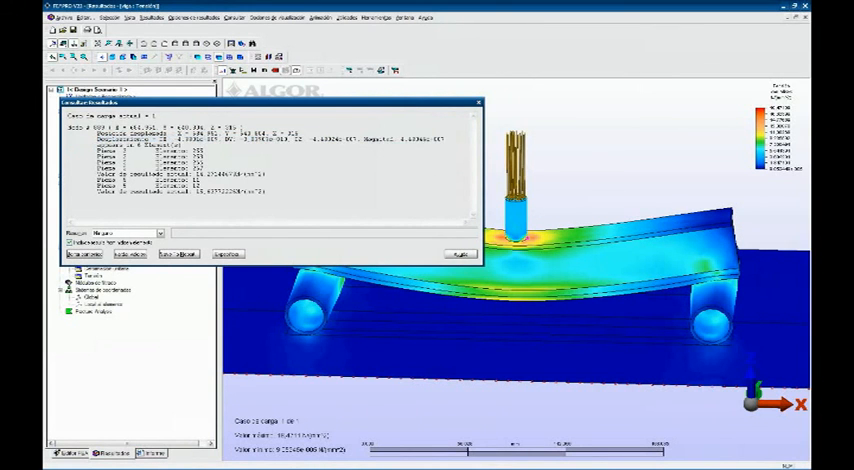
left_click(458, 253)
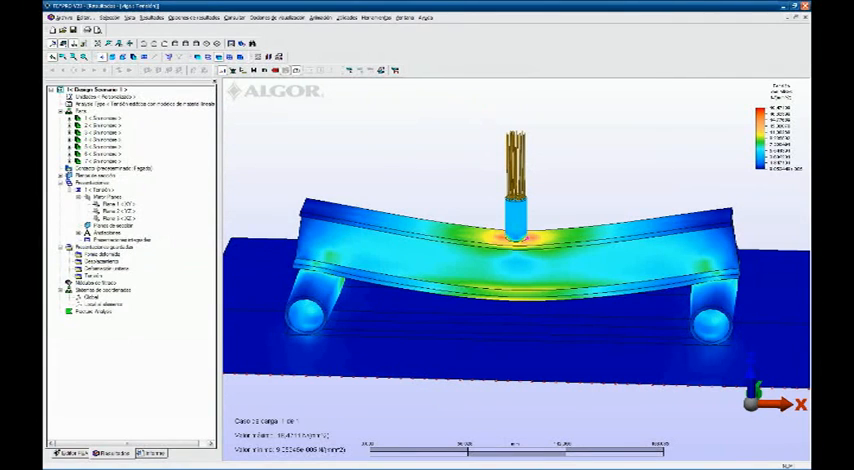